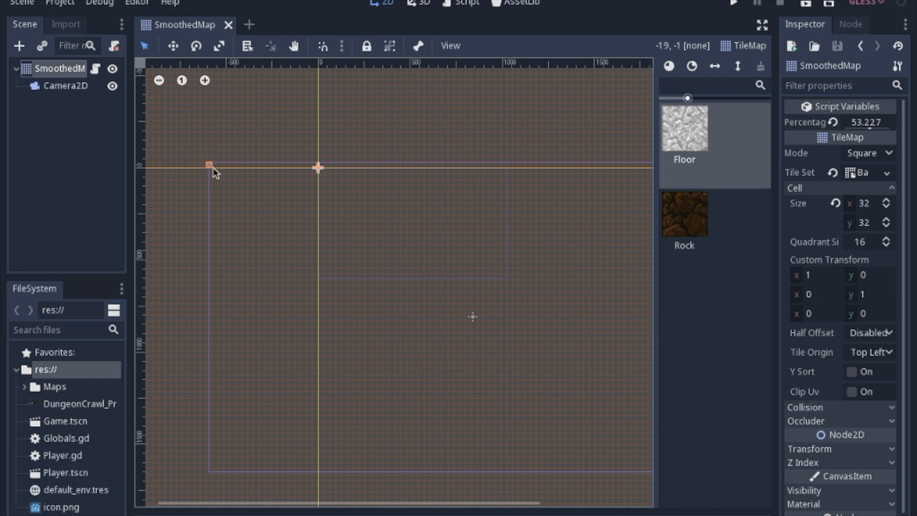
mouse_move(245, 184)
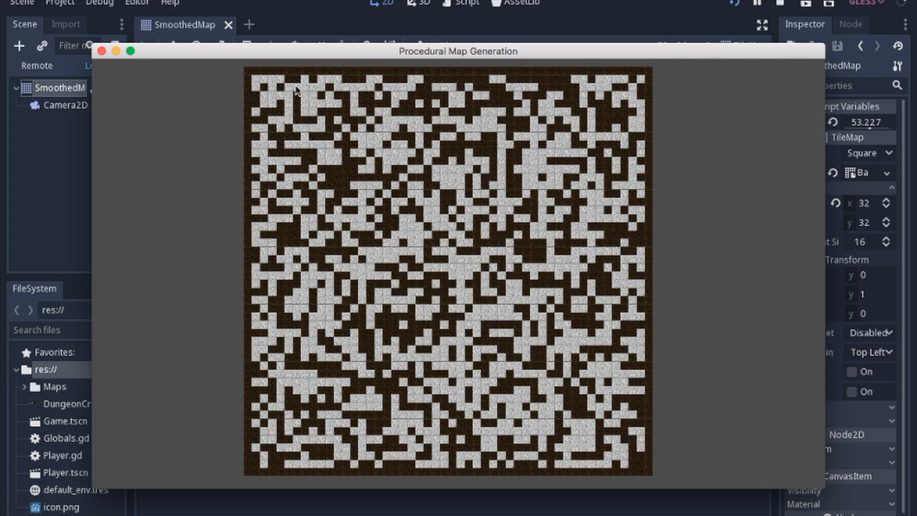
mouse_move(450, 87)
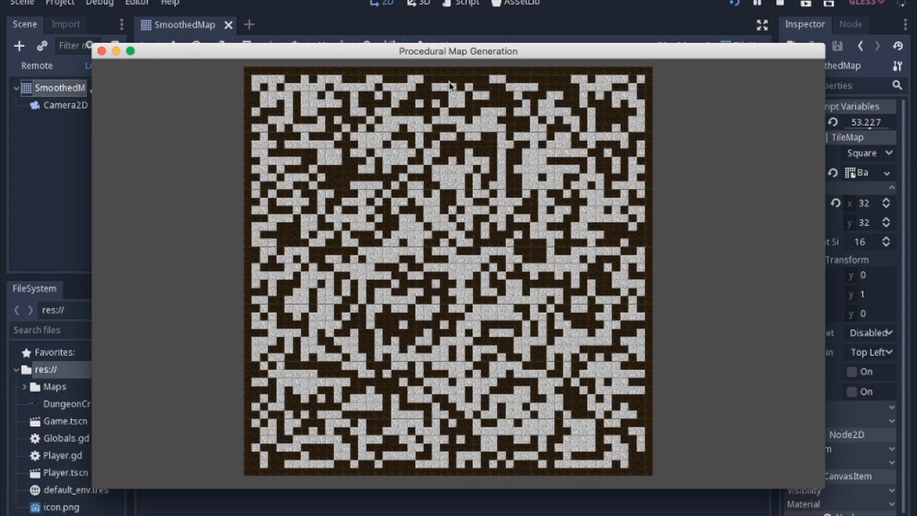
mouse_move(330, 219)
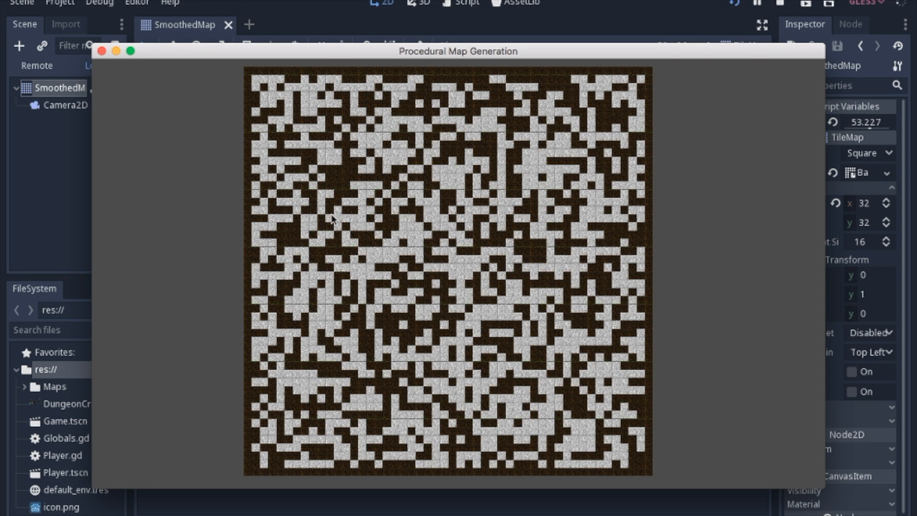
mouse_move(242, 62)
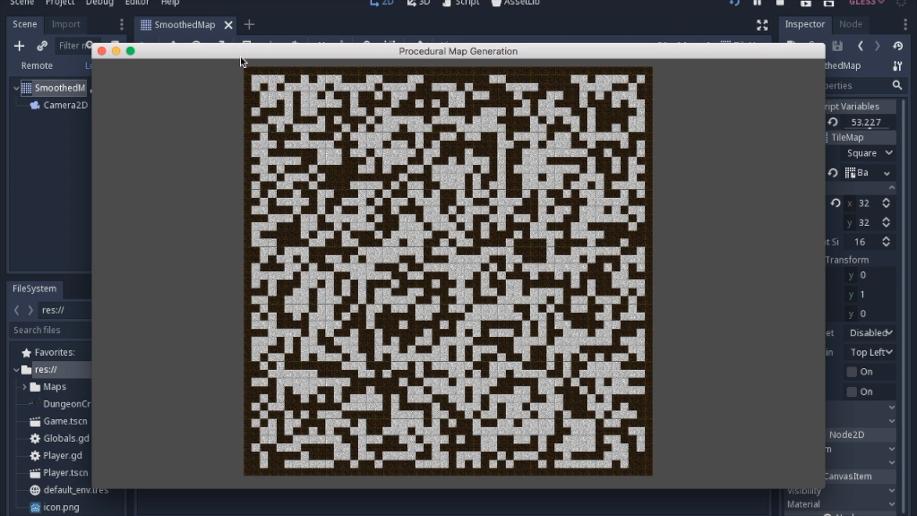
mouse_move(402, 78)
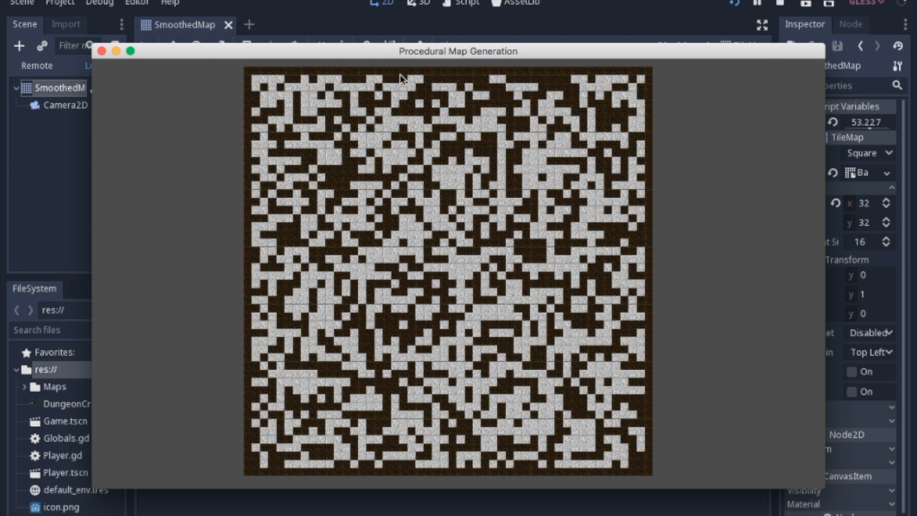
mouse_move(660, 347)
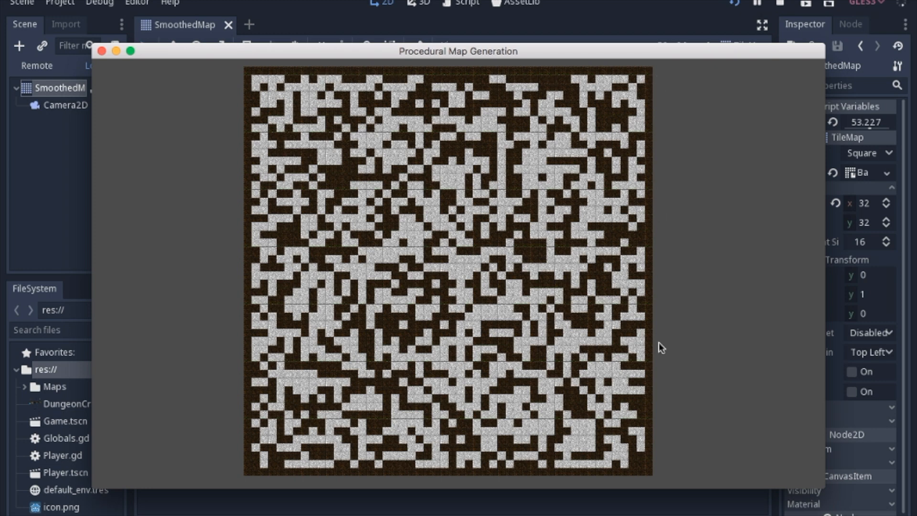
mouse_move(475, 293)
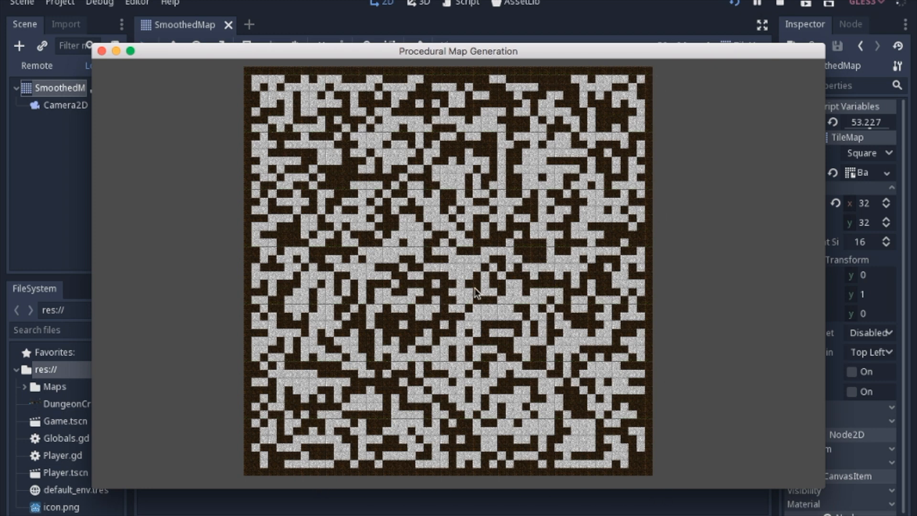
mouse_move(446, 263)
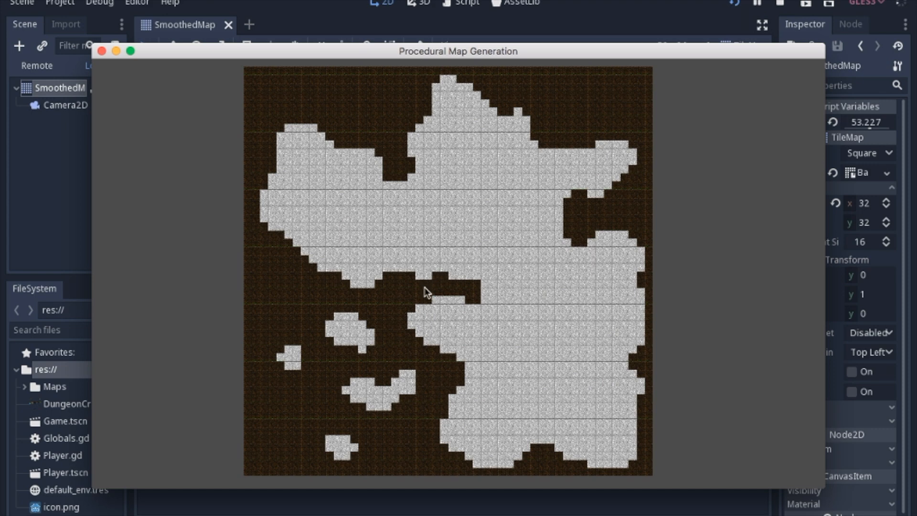
mouse_move(410, 382)
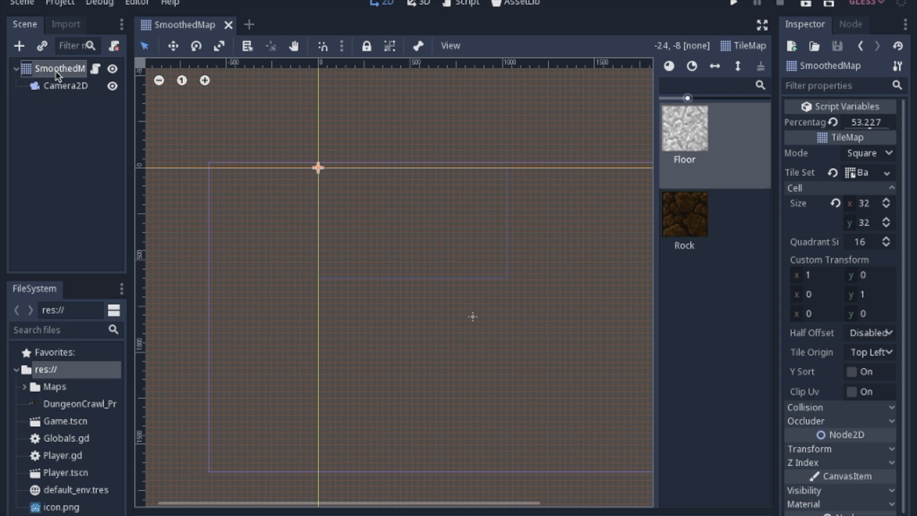
mouse_move(753, 212)
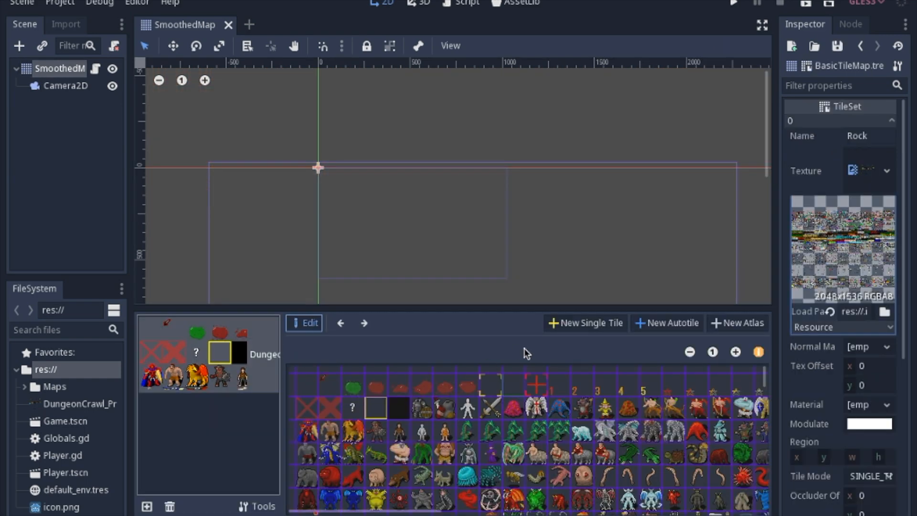
mouse_move(549, 353)
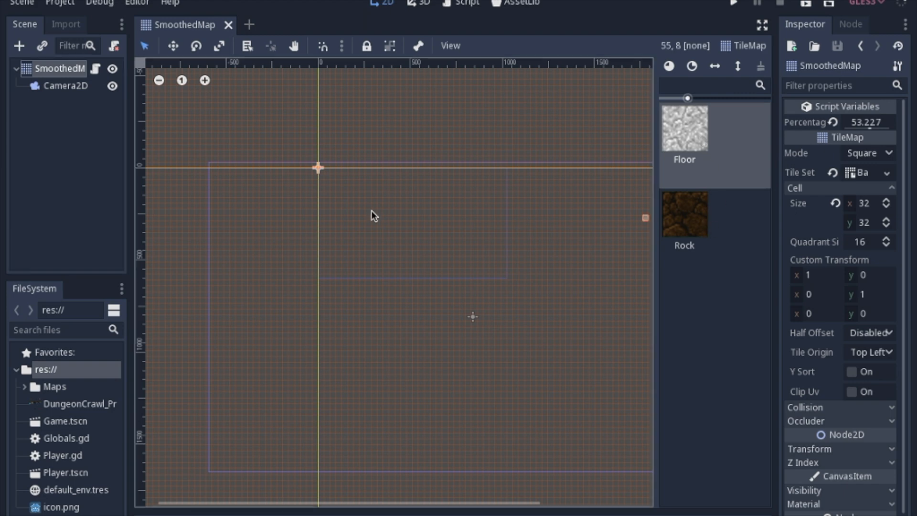
mouse_move(387, 136)
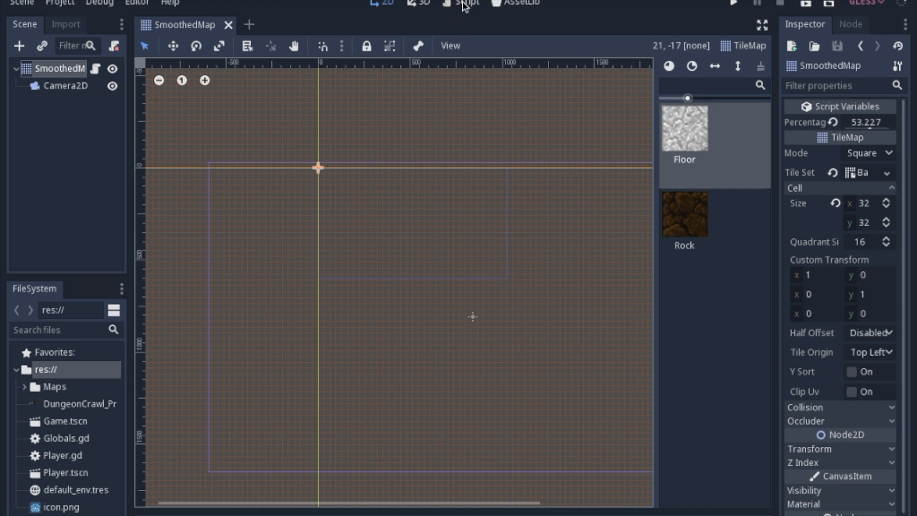
- Review SmoothedMap.gd's neighbor_dir list and _ready calling randomize and make_map
left_click(462, 3)
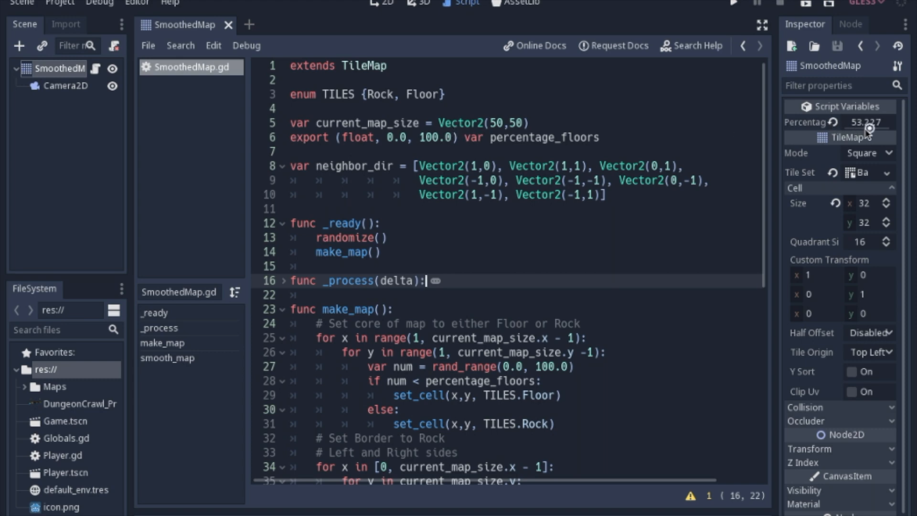
mouse_move(541, 155)
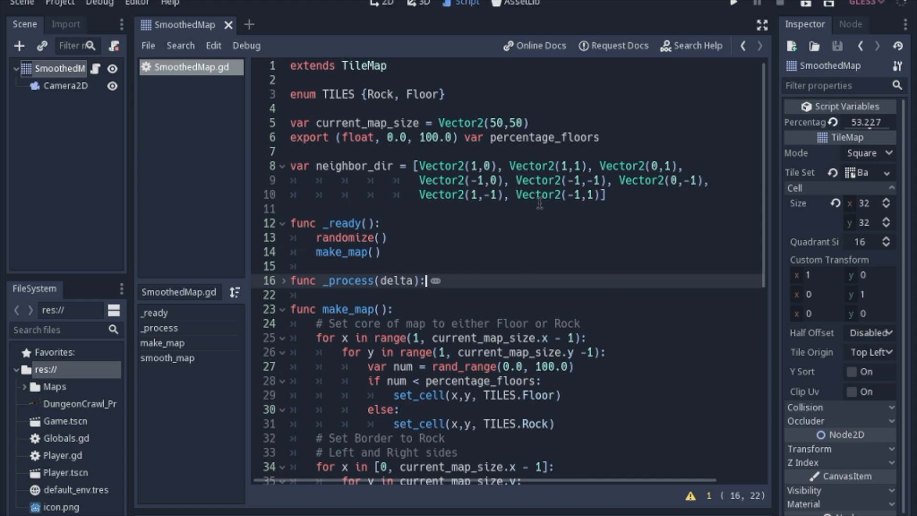
scroll("down", 3)
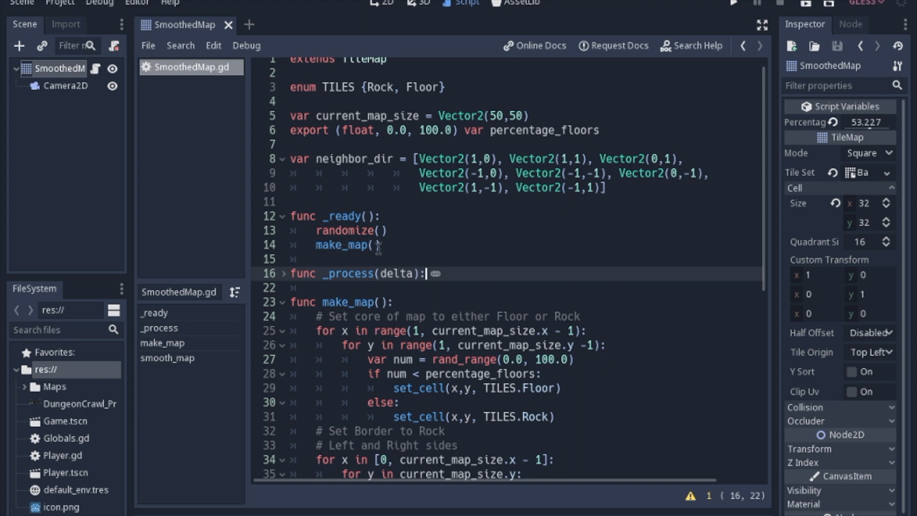
scroll("down", 3)
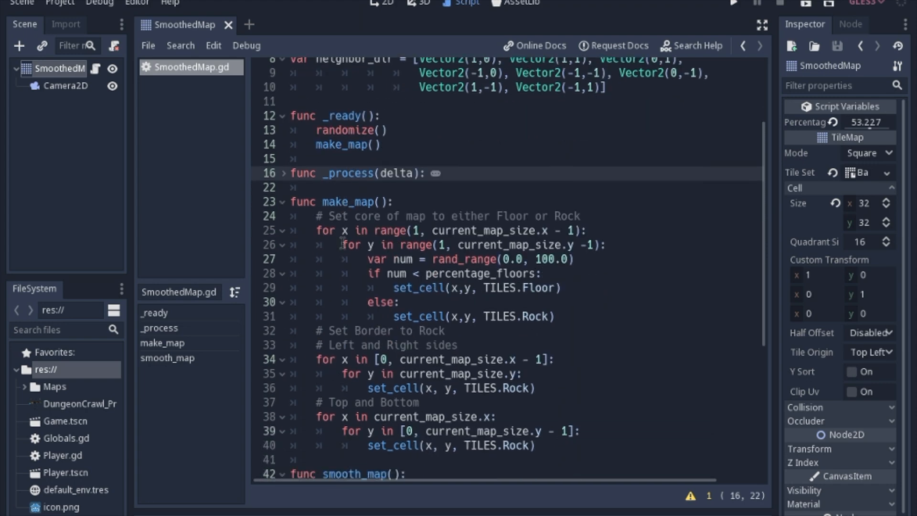
scroll("down", 3)
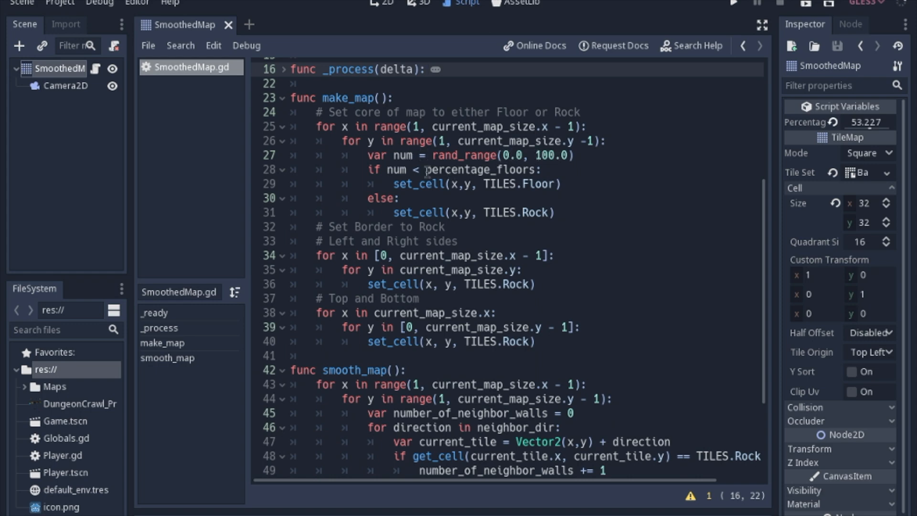
left_click(426, 69)
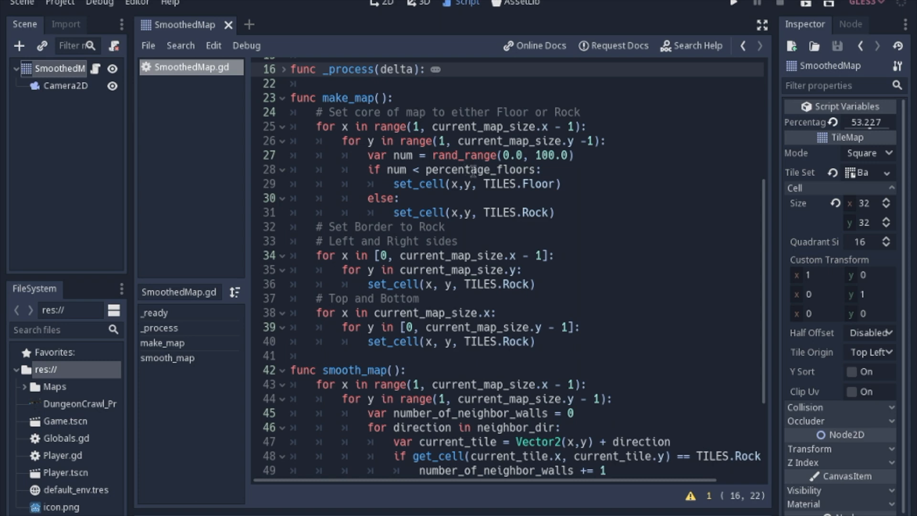
left_click(427, 69)
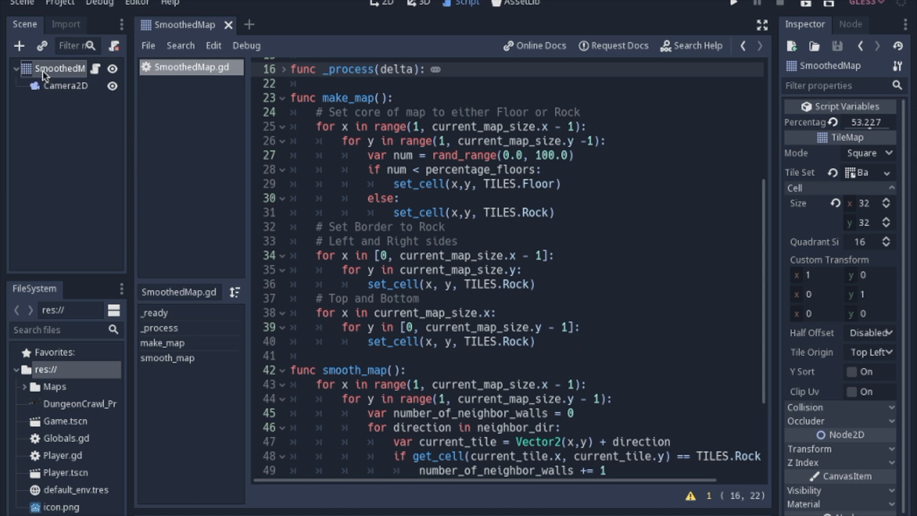
mouse_move(389, 216)
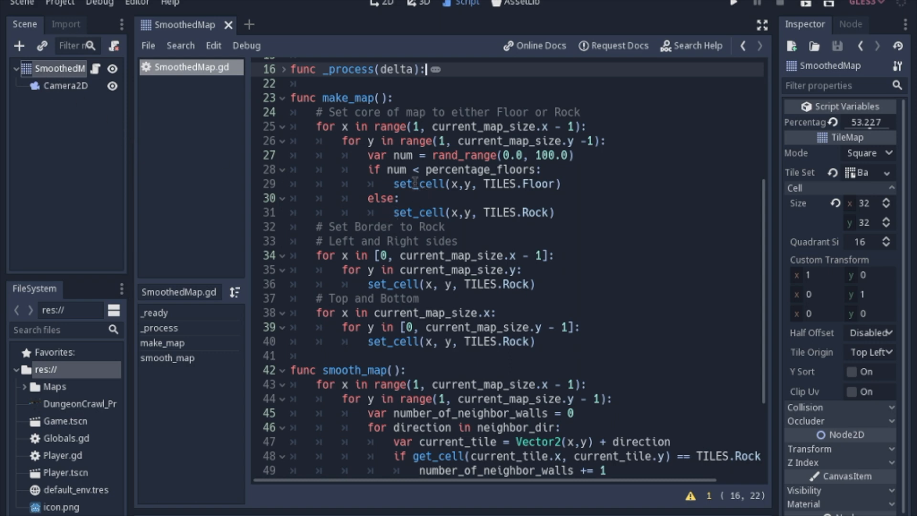
mouse_move(468, 170)
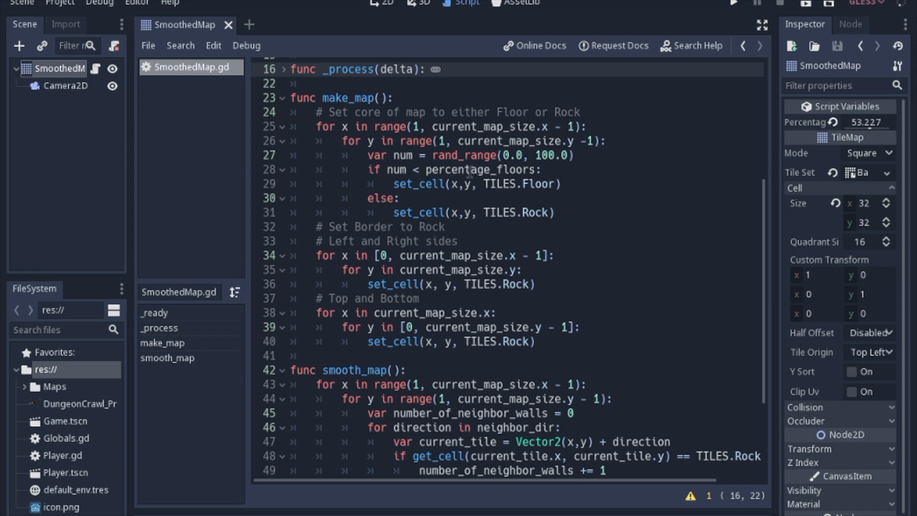
left_click(427, 69)
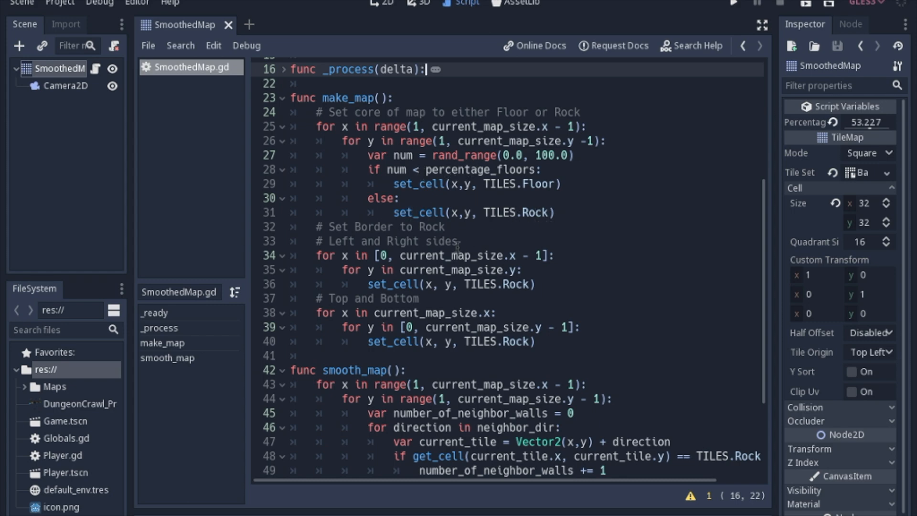
scroll("down", 3)
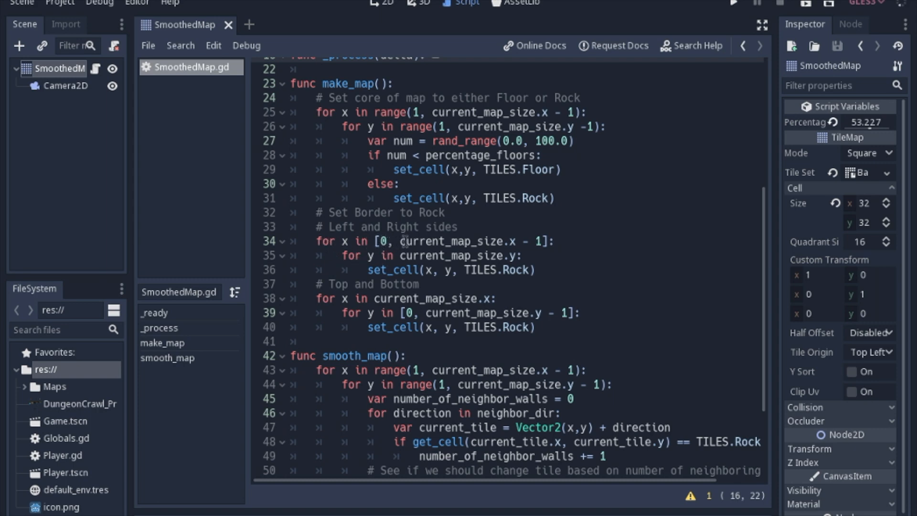
mouse_move(363, 120)
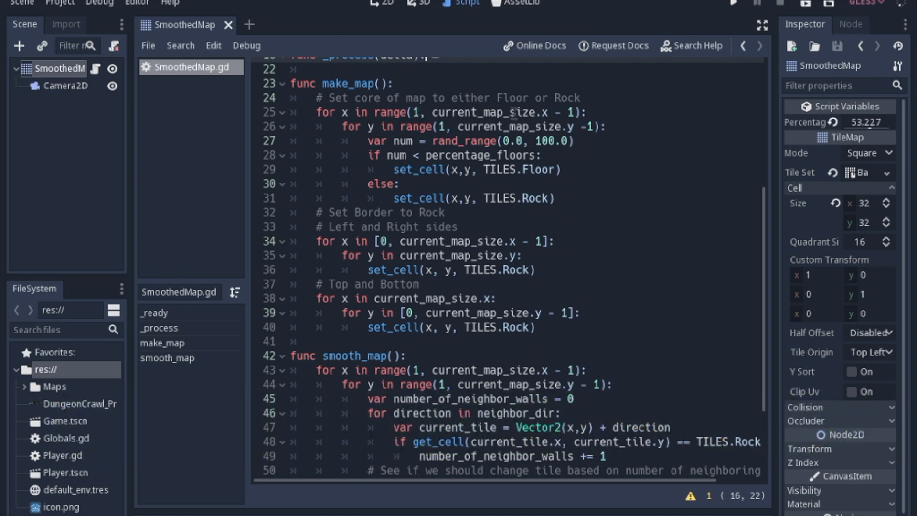
mouse_move(463, 120)
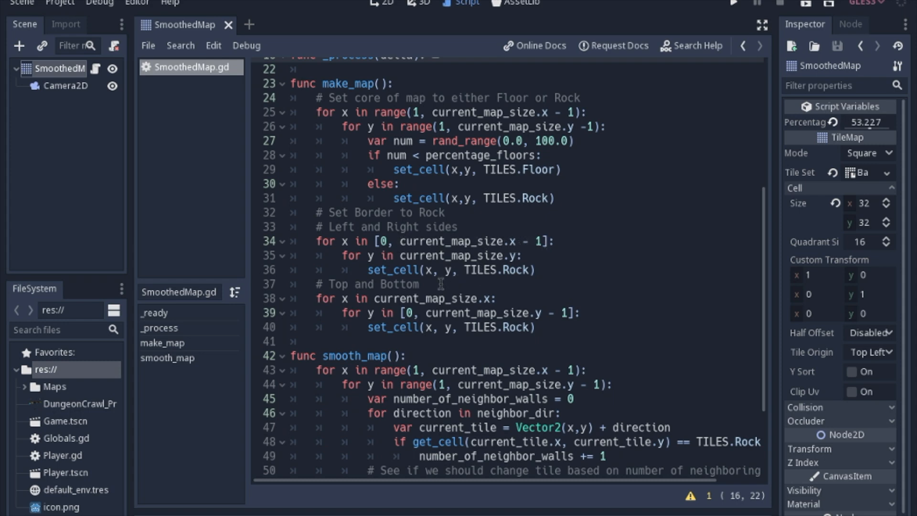
scroll("down", 3)
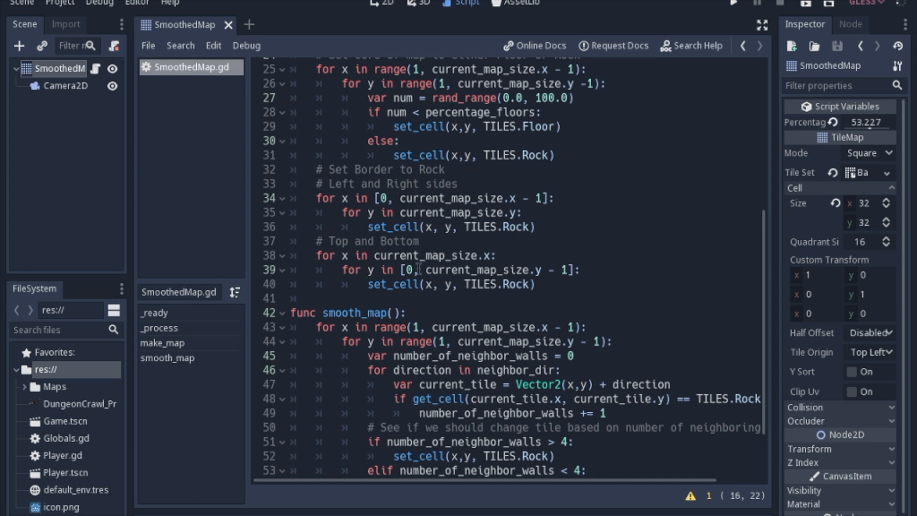
scroll("down", 3)
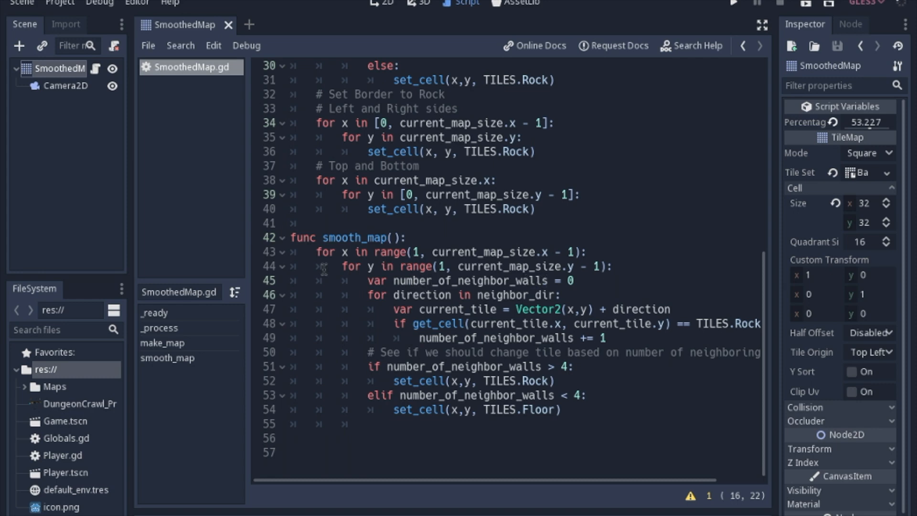
mouse_move(424, 283)
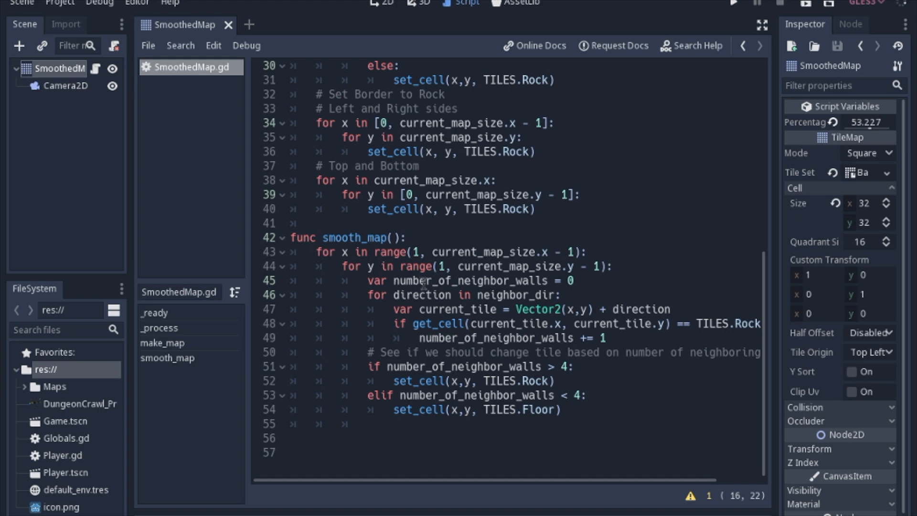
mouse_move(424, 282)
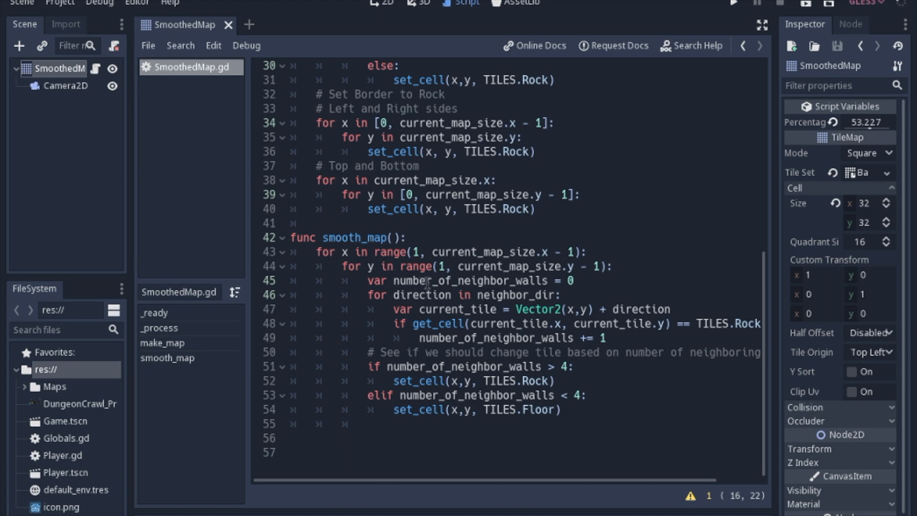
mouse_move(389, 295)
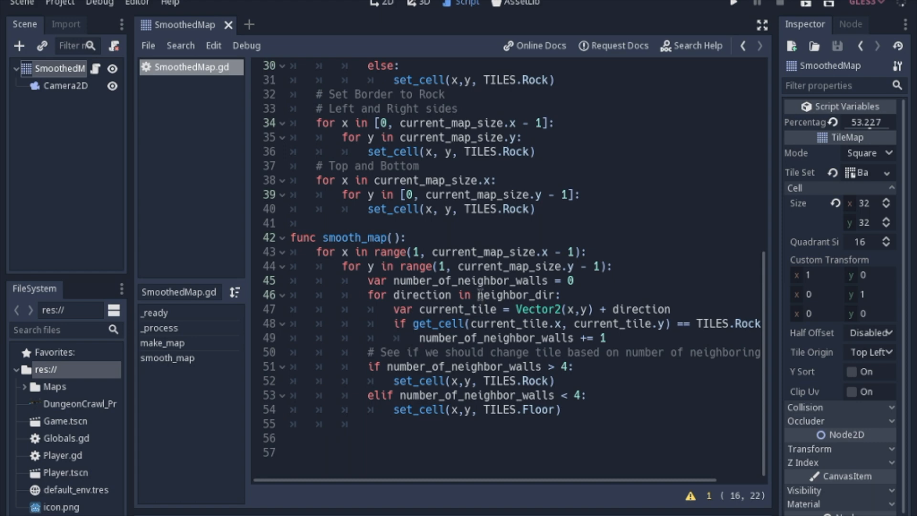
mouse_move(545, 295)
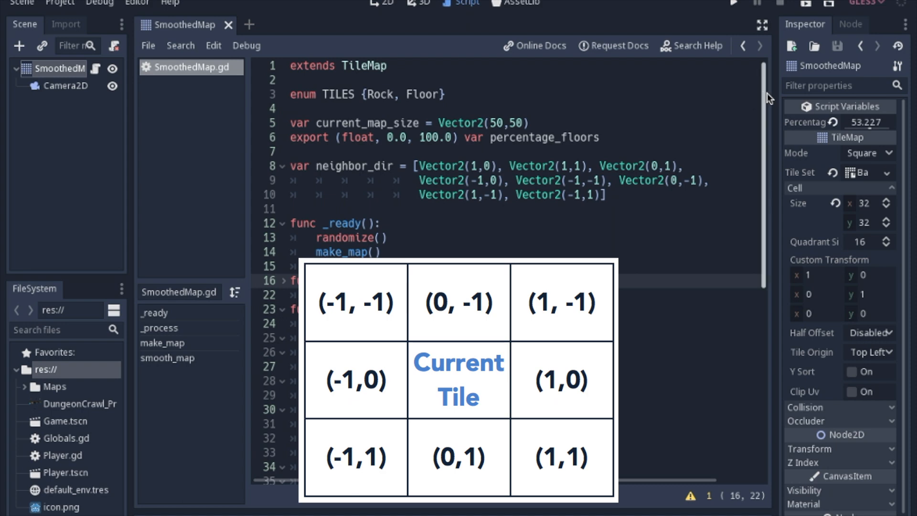
scroll("down", 3)
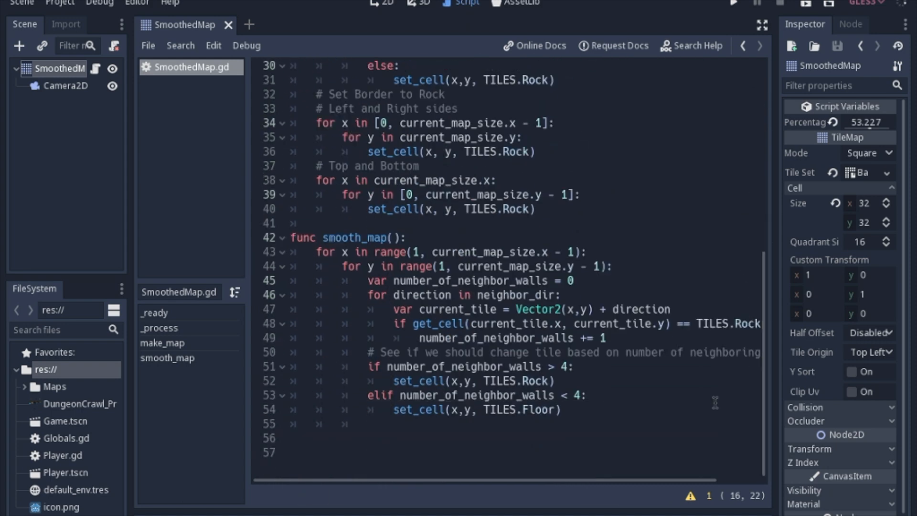
mouse_move(393, 324)
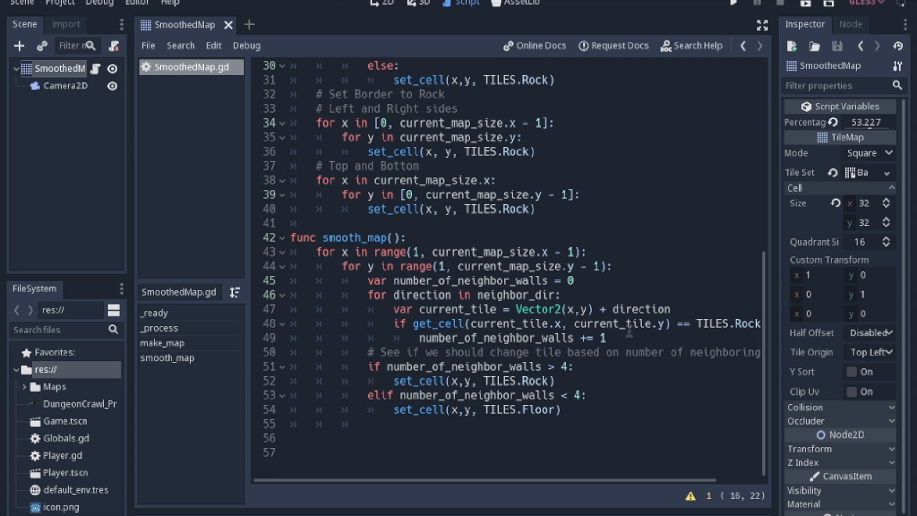
mouse_move(629, 330)
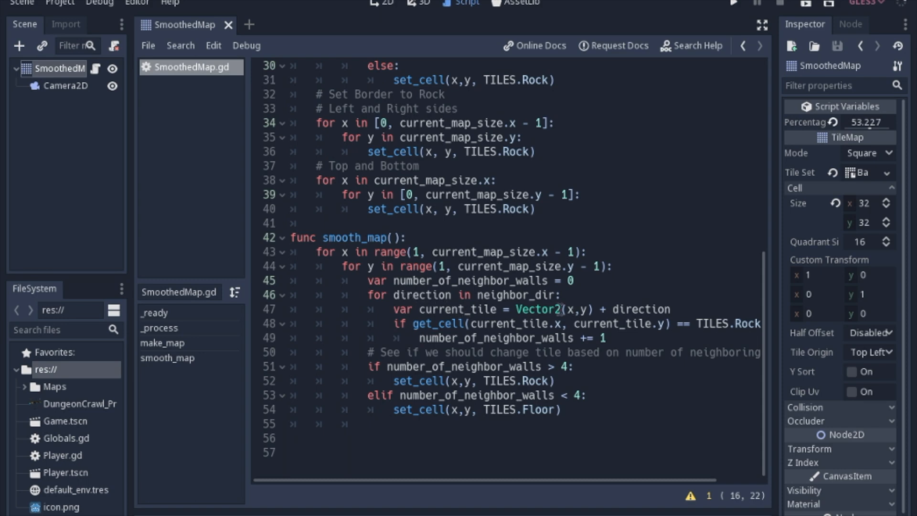
mouse_move(468, 328)
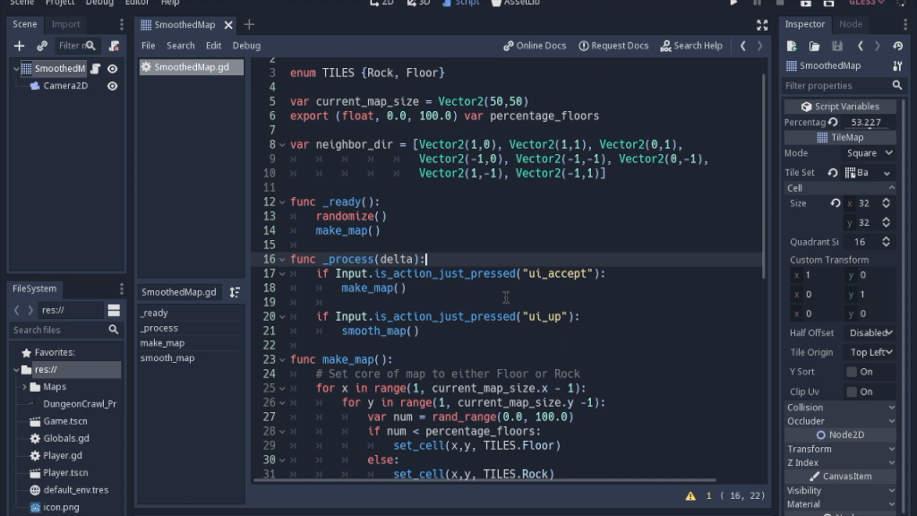
mouse_move(585, 370)
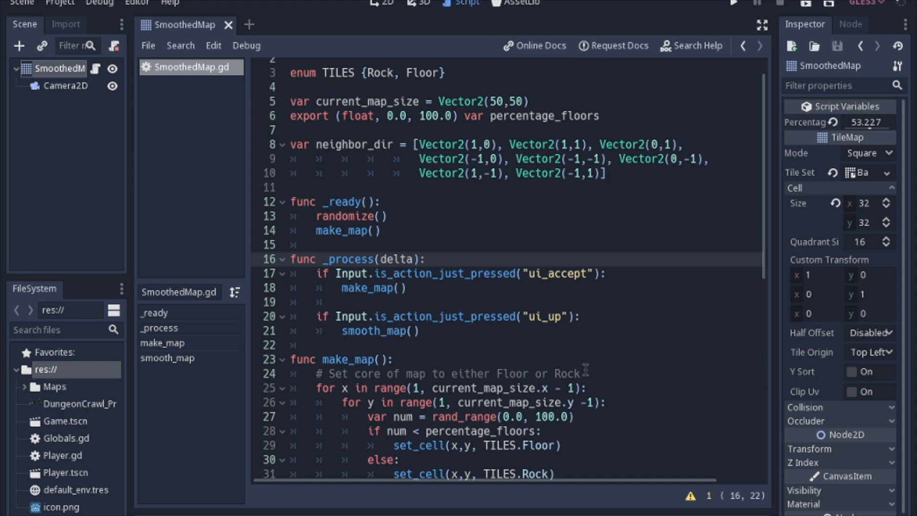
left_click(426, 258)
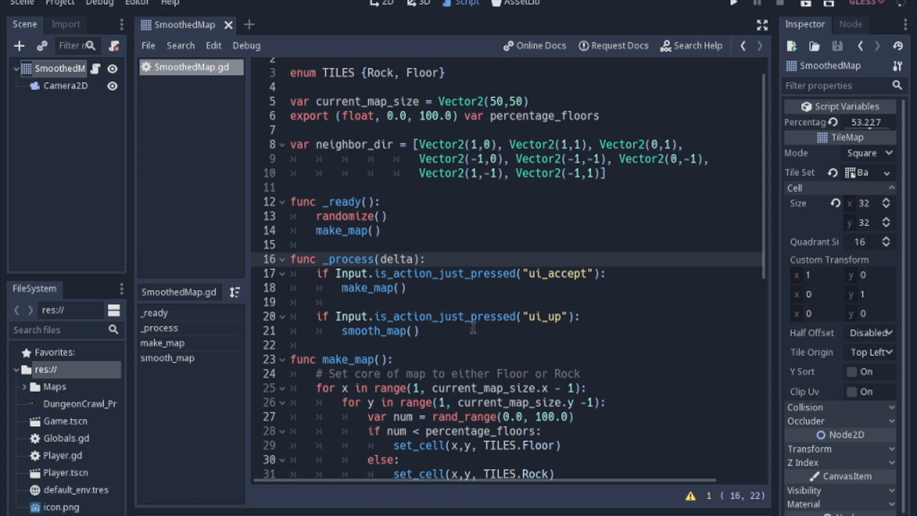
left_click(426, 259)
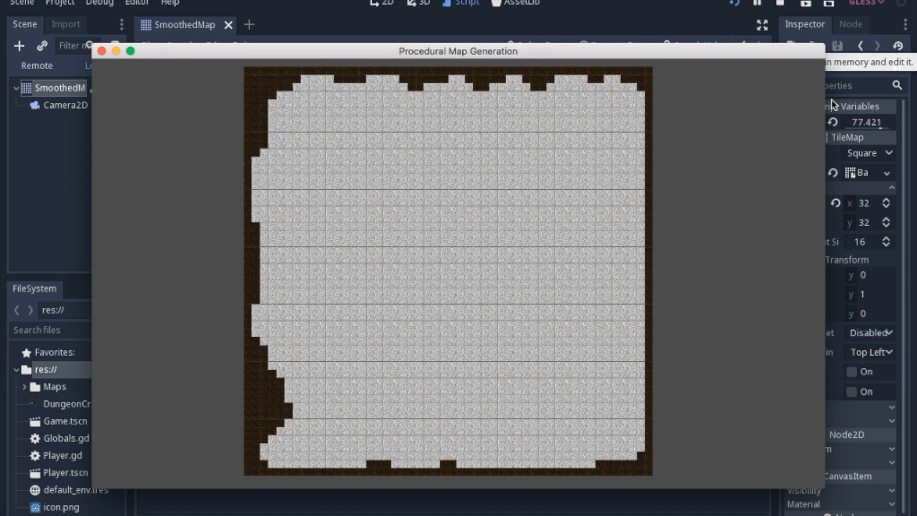
mouse_move(459, 262)
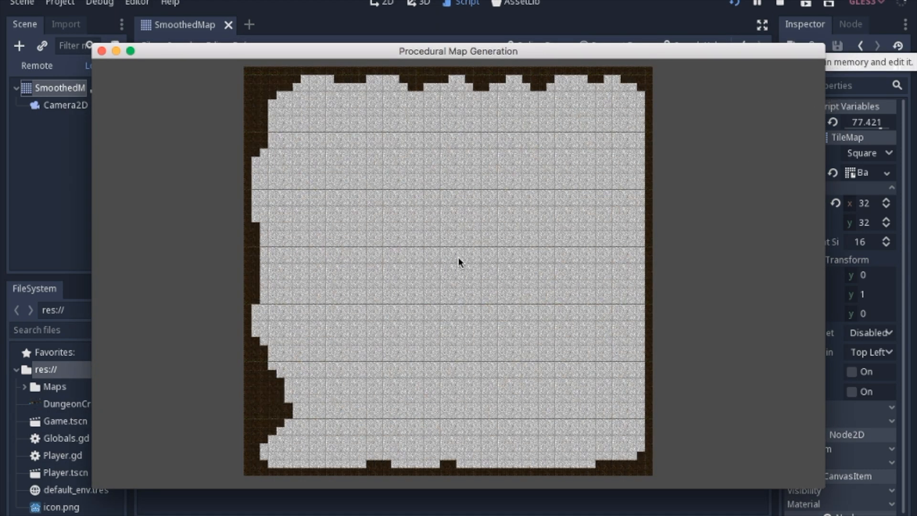
- Close the preview and set Percentage Floors to about 50.002 in the Inspector
left_click(101, 51)
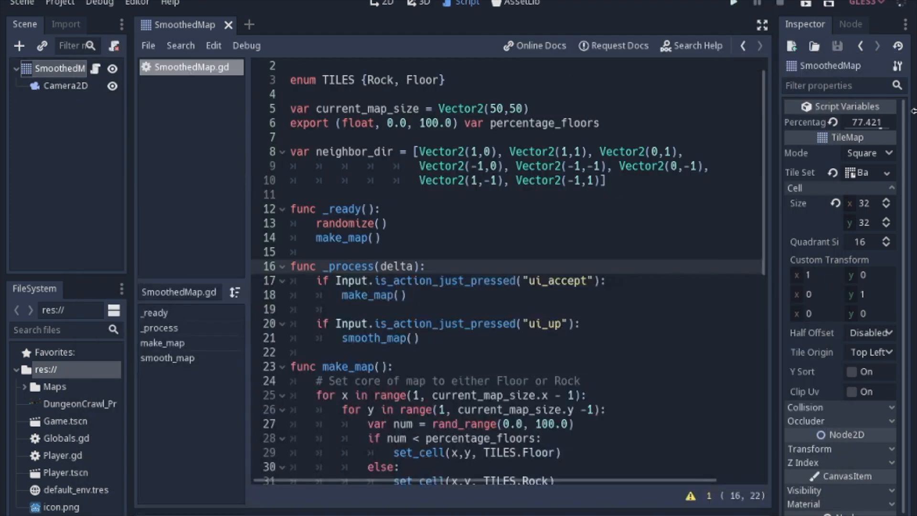
left_click_drag(868, 121, 866, 129)
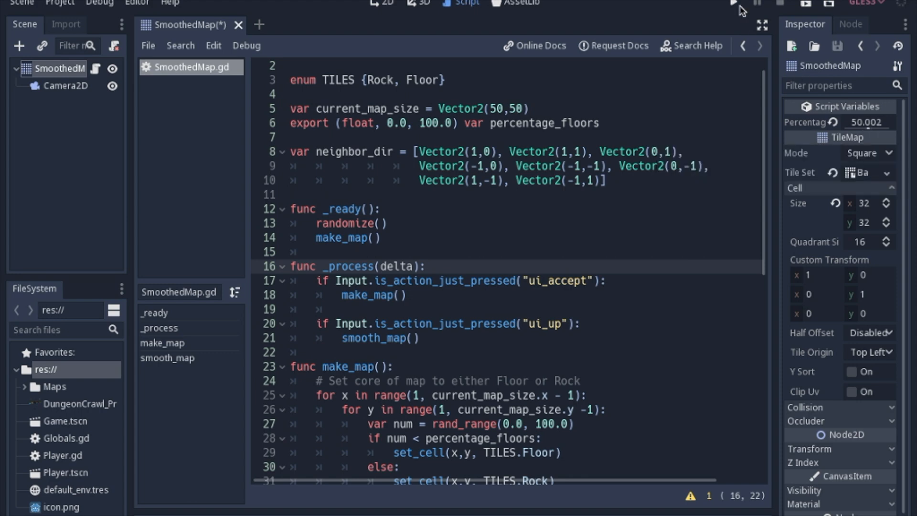
- Run SmoothedMap at 50% floor, showing scattered floor islands surrounded by rock
left_click(734, 4)
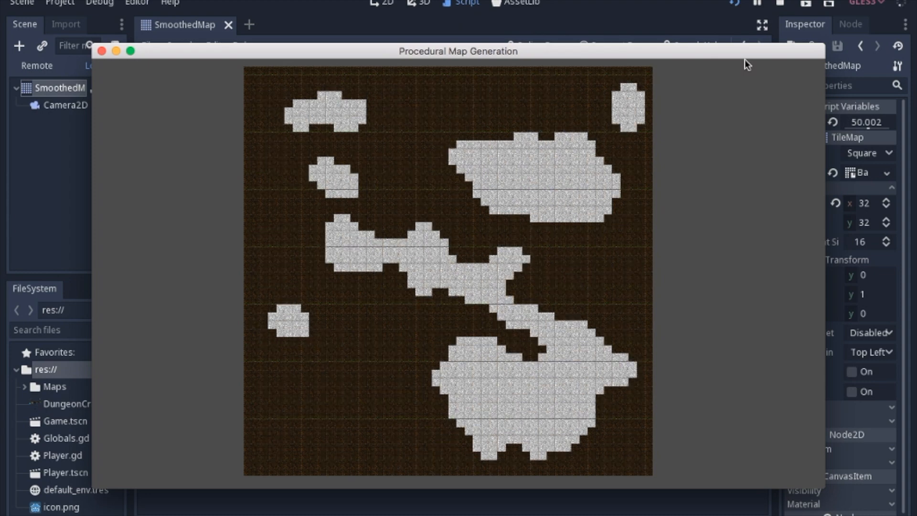
mouse_move(554, 350)
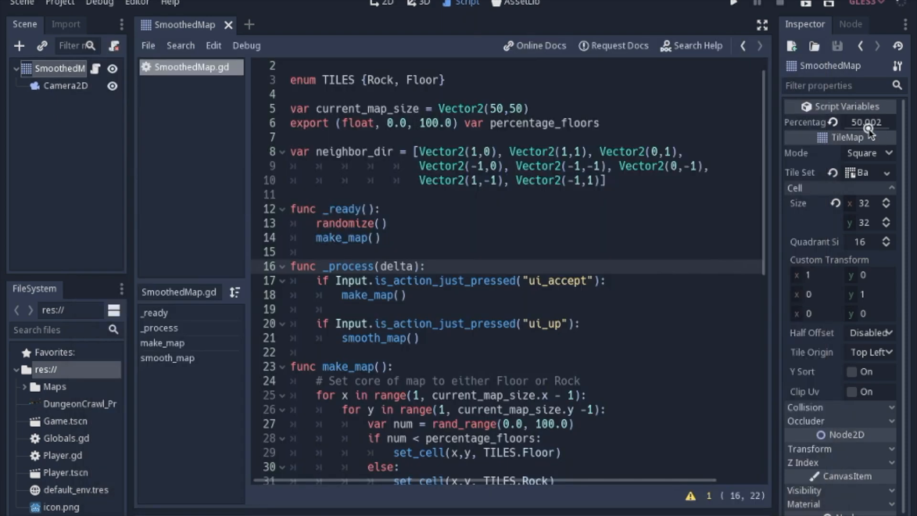
- Set Percentage Floors to about 56.454 for one large connected cavern
left_click_drag(865, 123, 869, 122)
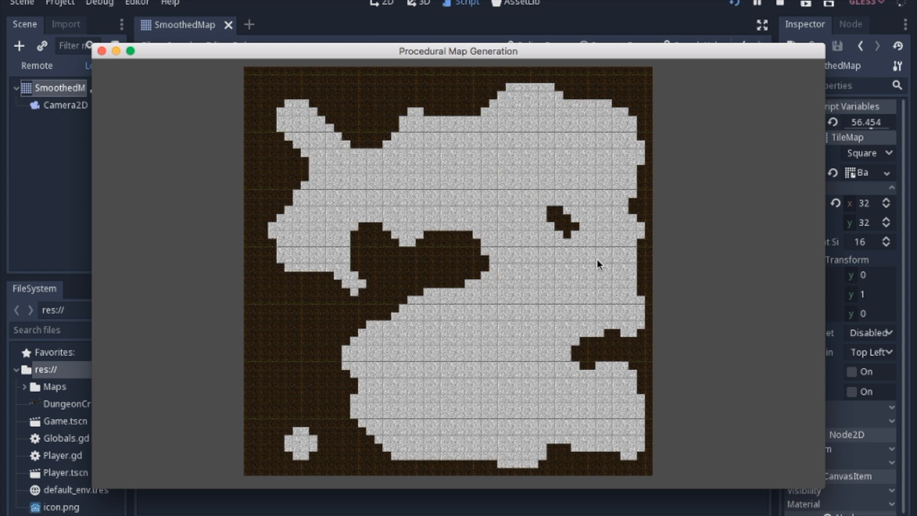
mouse_move(523, 342)
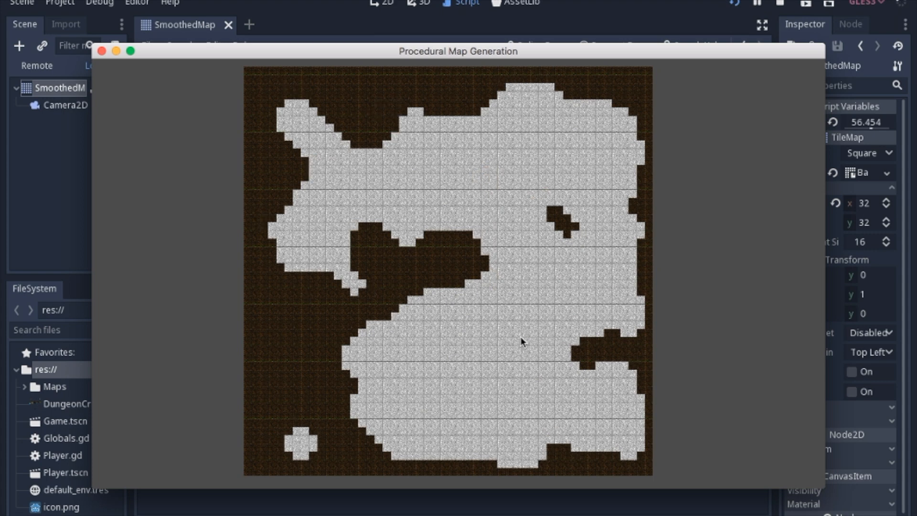
mouse_move(850, 145)
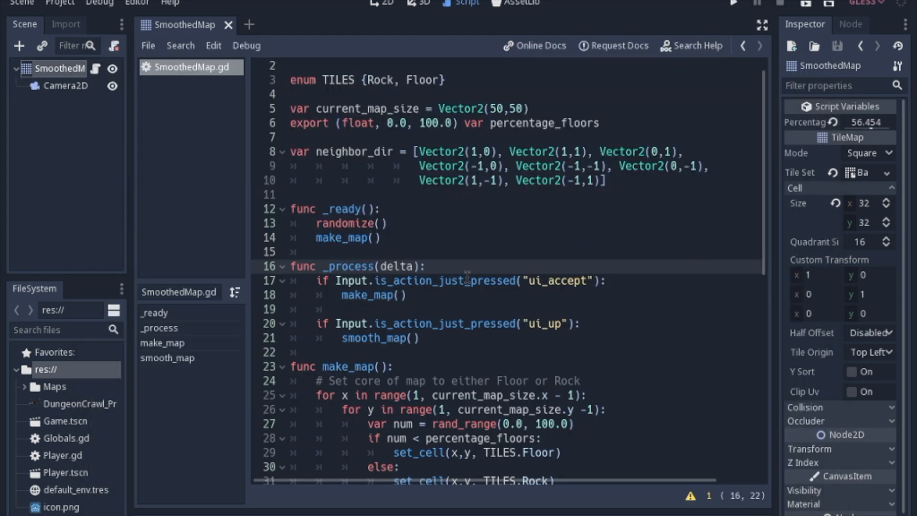
mouse_move(422, 334)
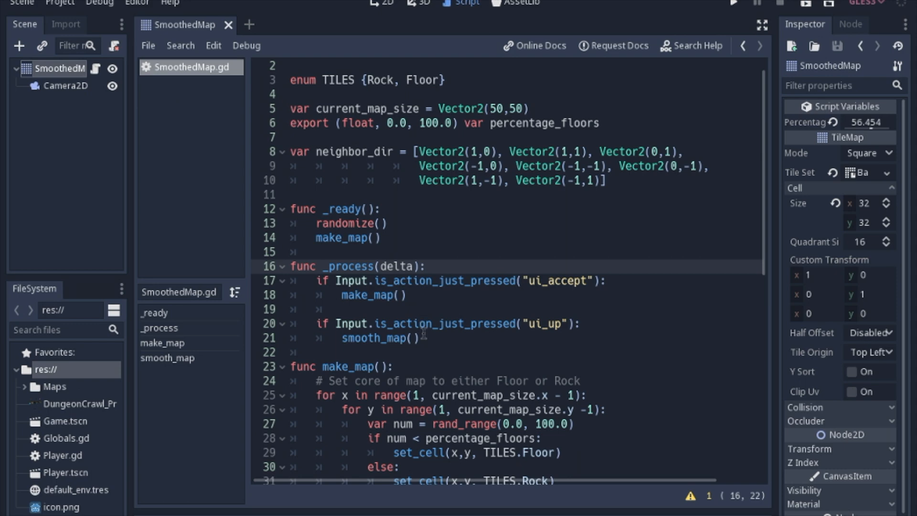